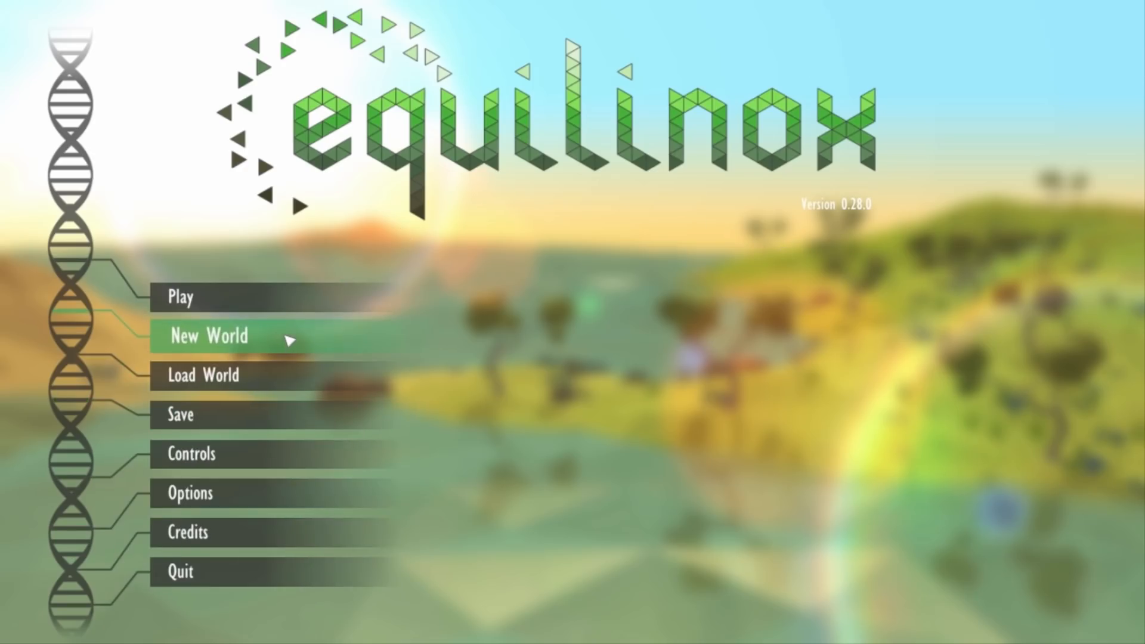
- Start a new world from the main menu and let it load into the grassy island
click(207, 336)
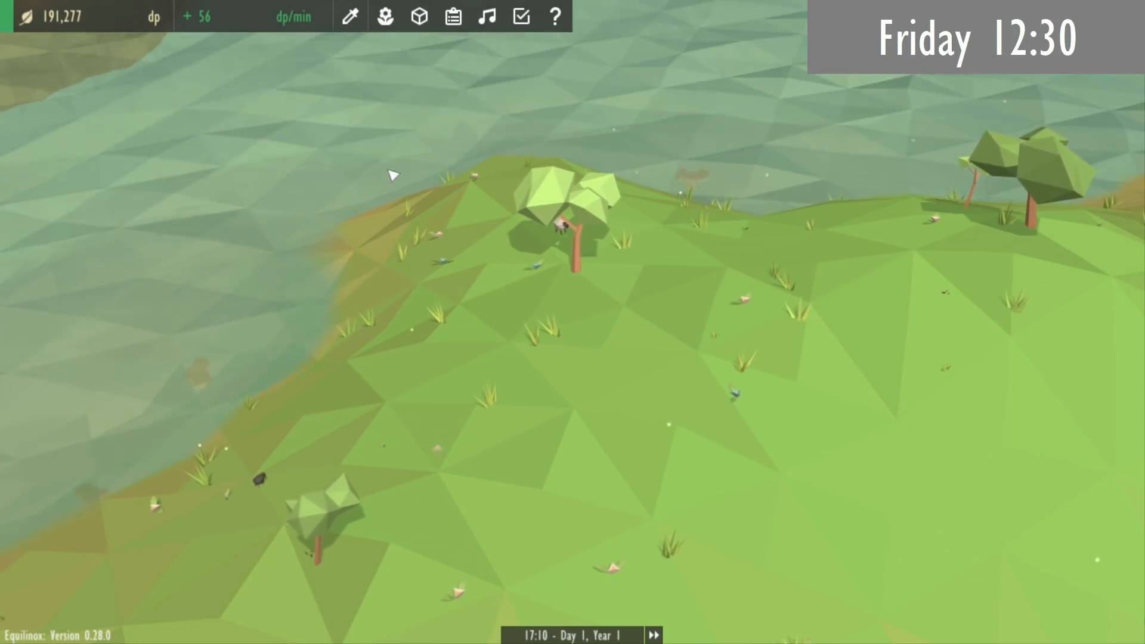
click(386, 16)
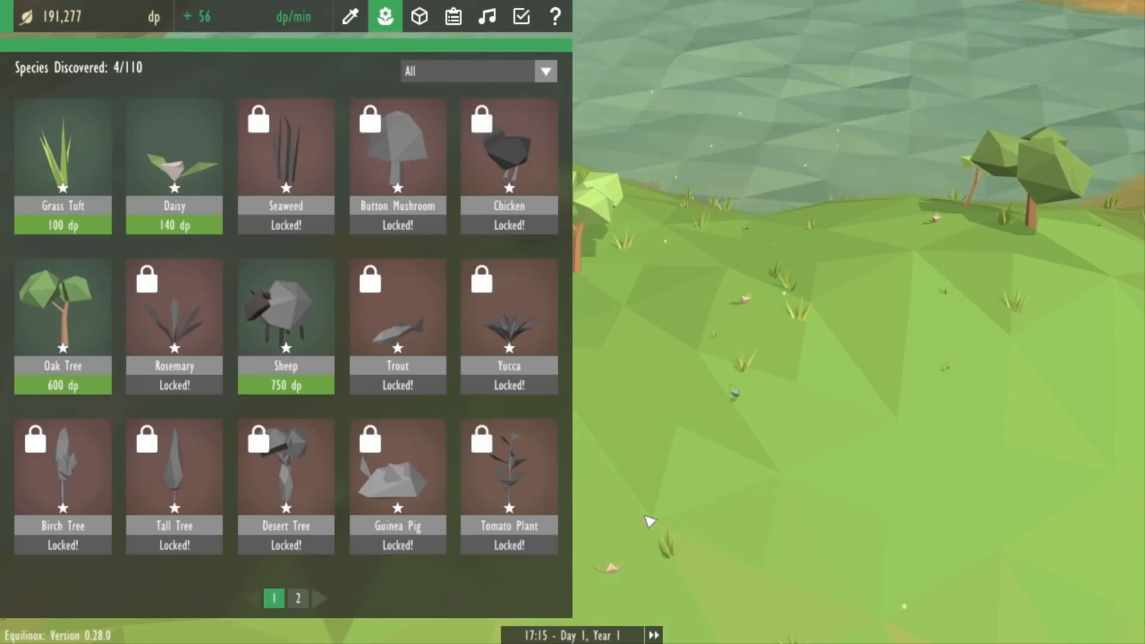
click(385, 16)
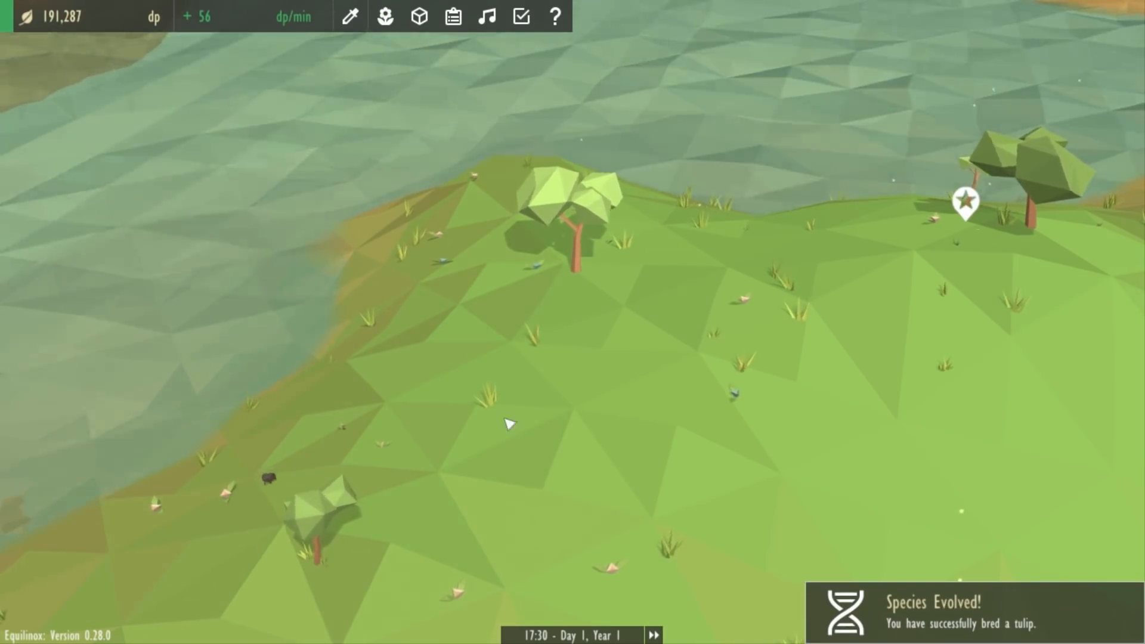
click(384, 16)
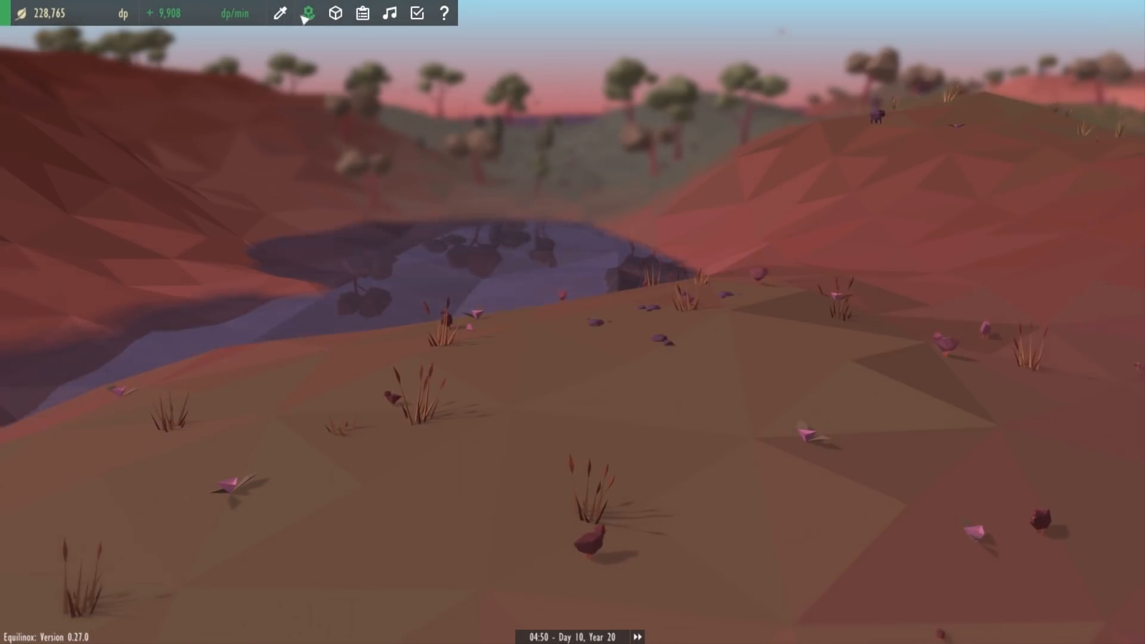
click(308, 13)
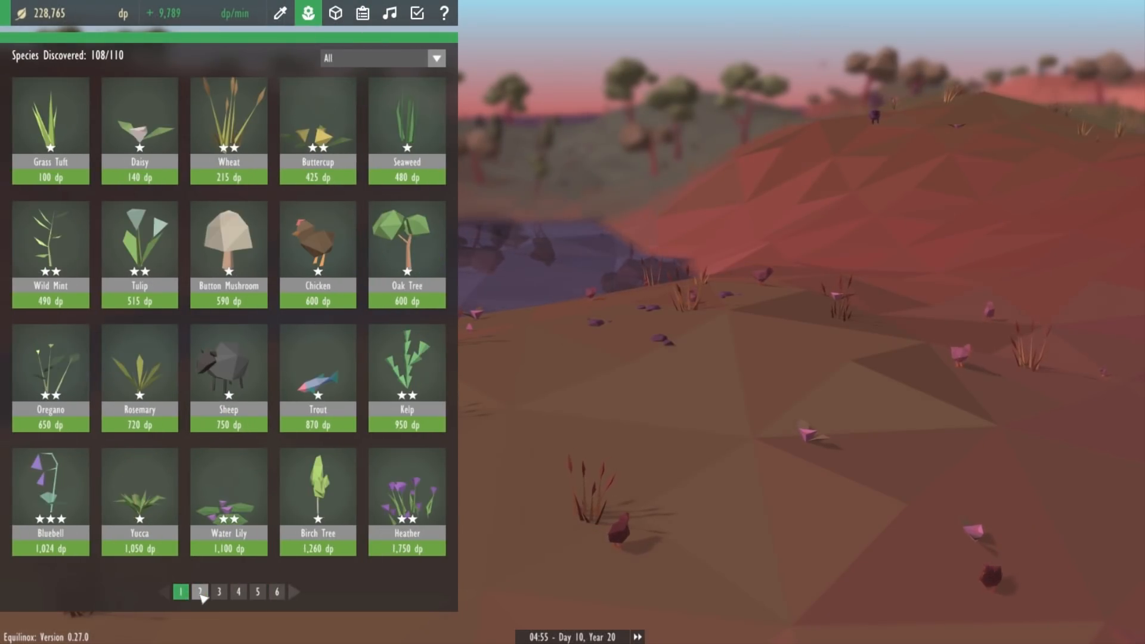
click(258, 592)
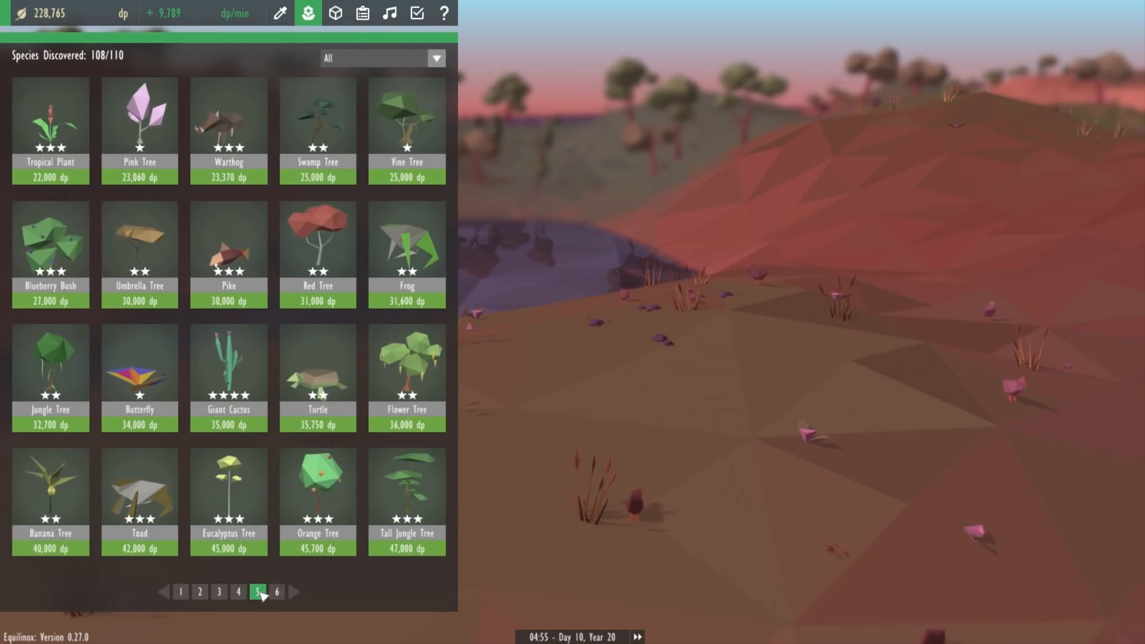
click(180, 592)
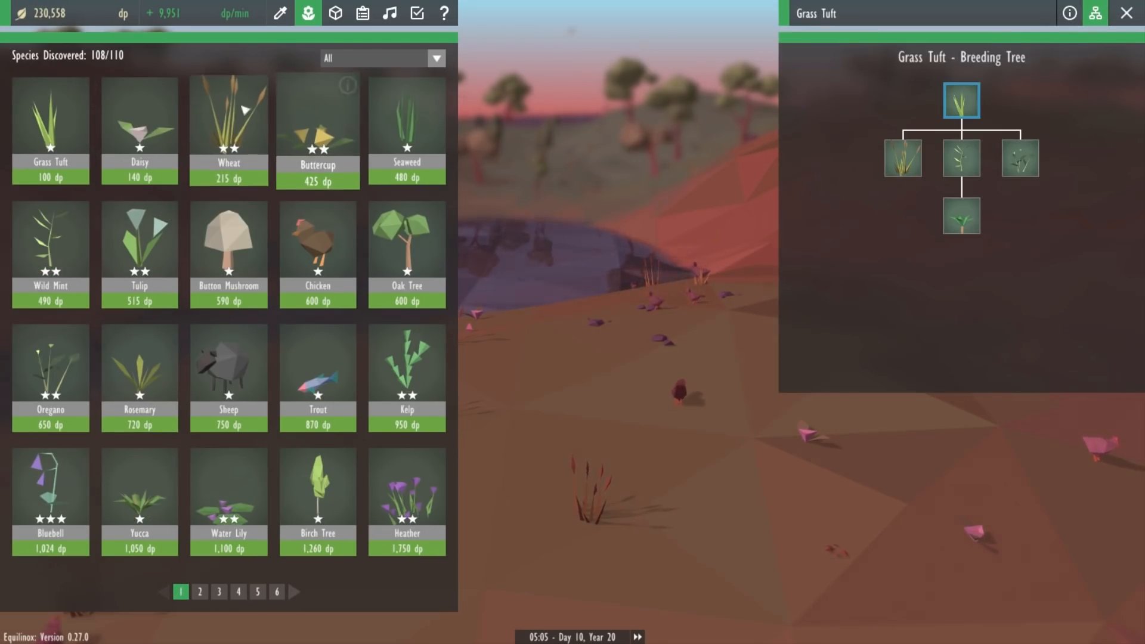
click(139, 117)
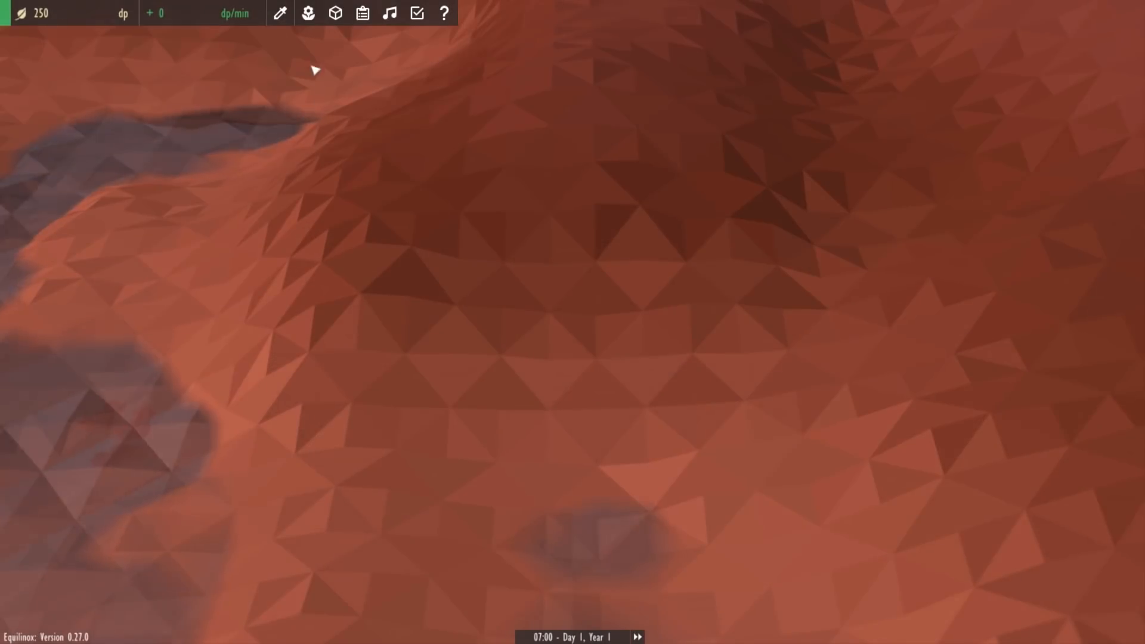
click(308, 13)
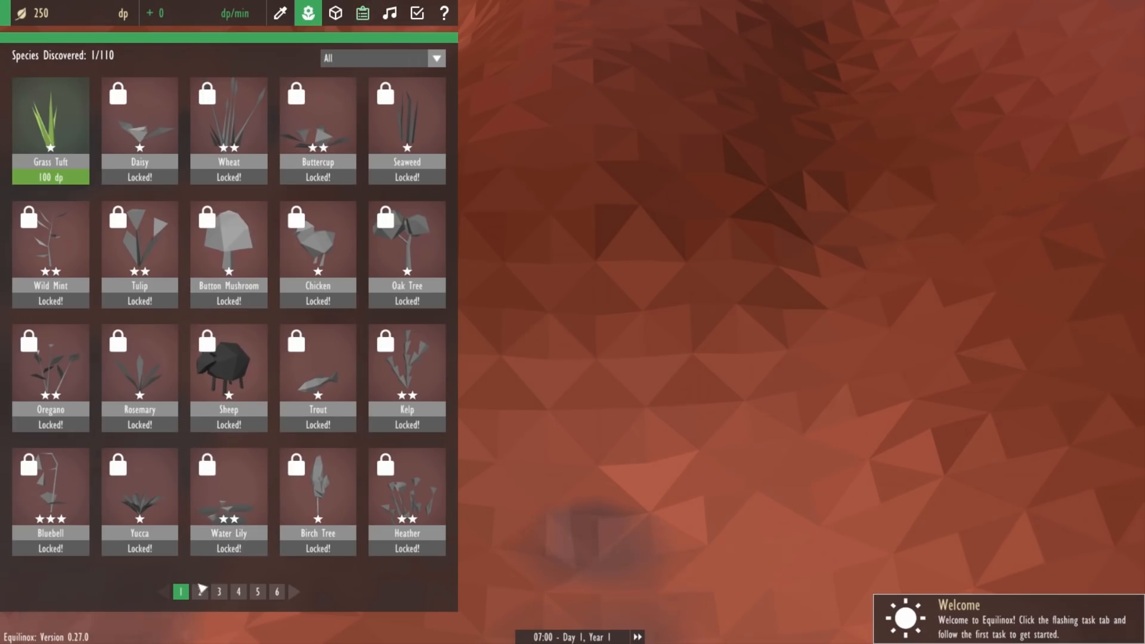
click(238, 593)
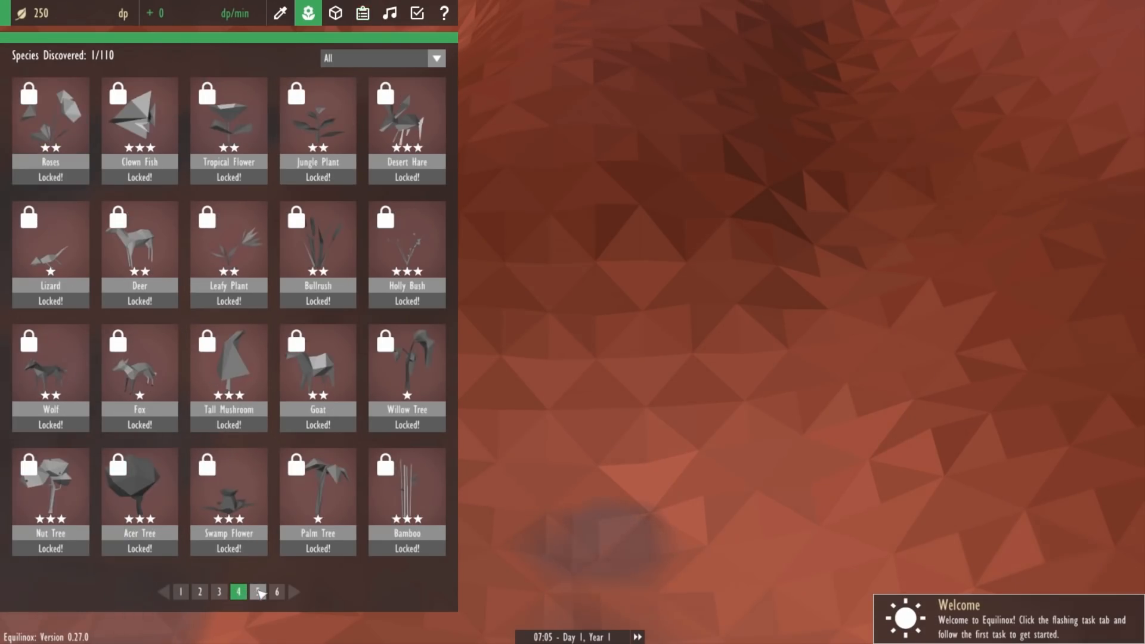
click(277, 591)
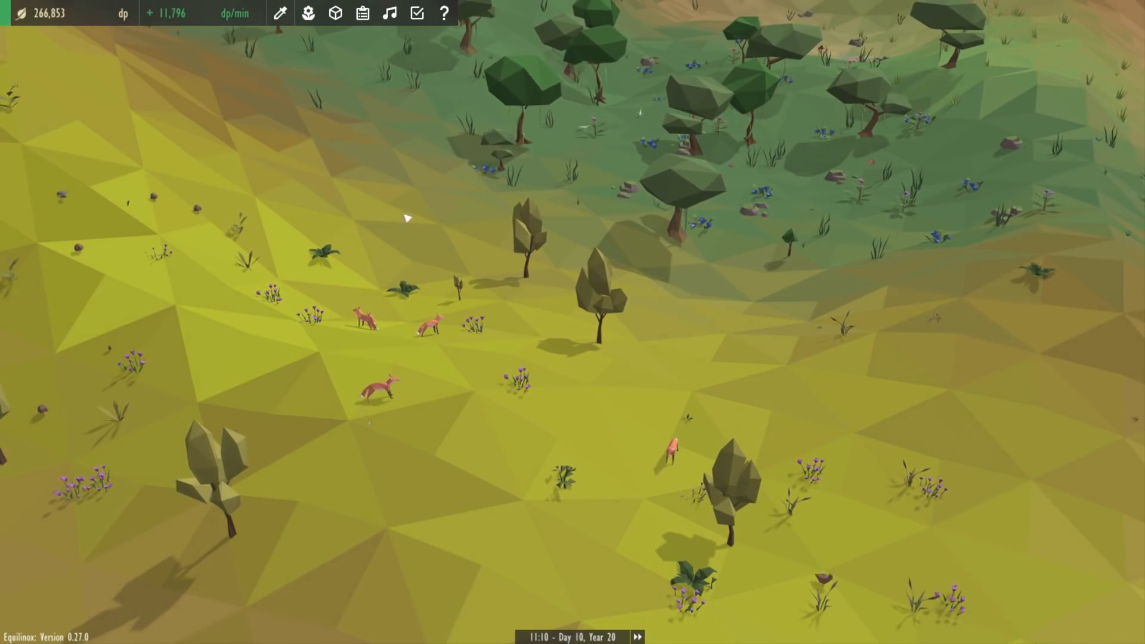
click(308, 13)
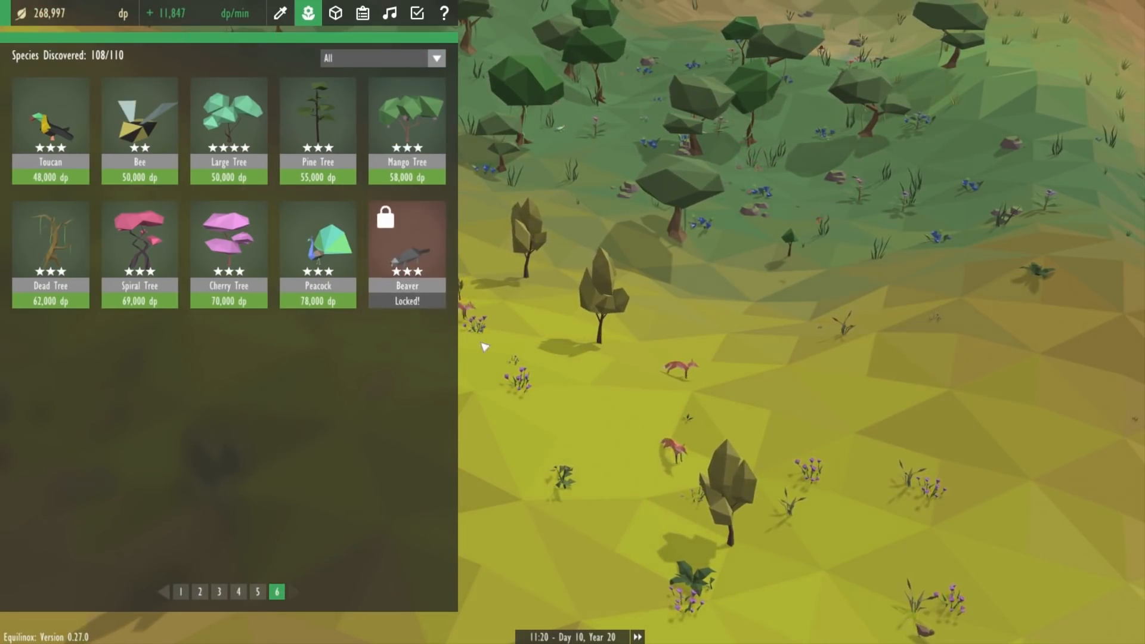
click(407, 241)
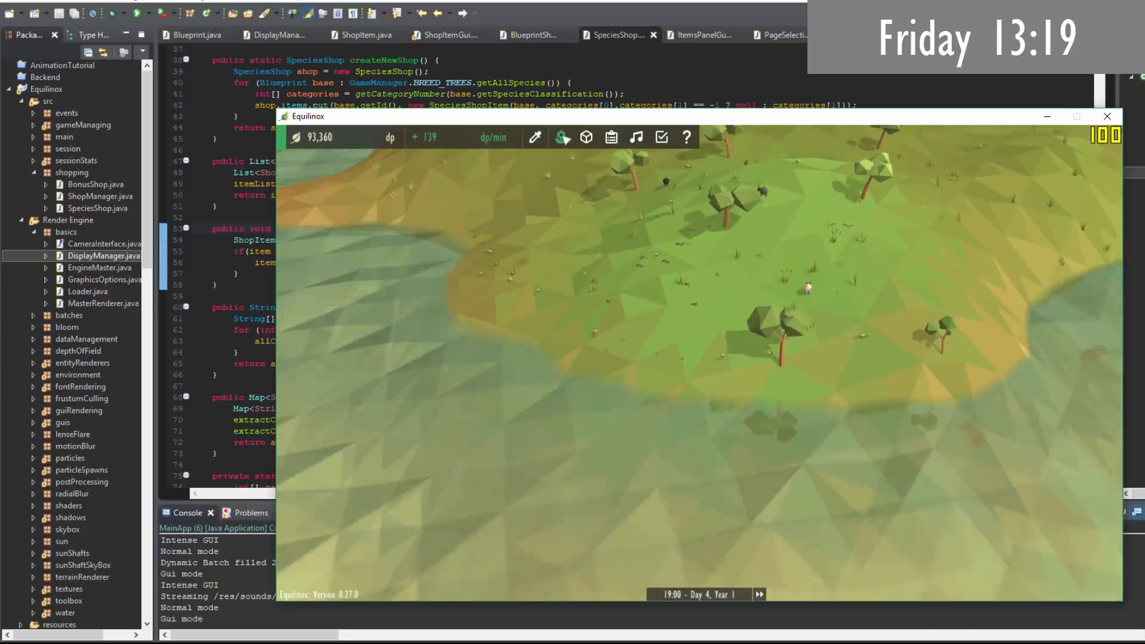
- Open the species shop, showing locked species with 9 of 110 discovered
click(563, 137)
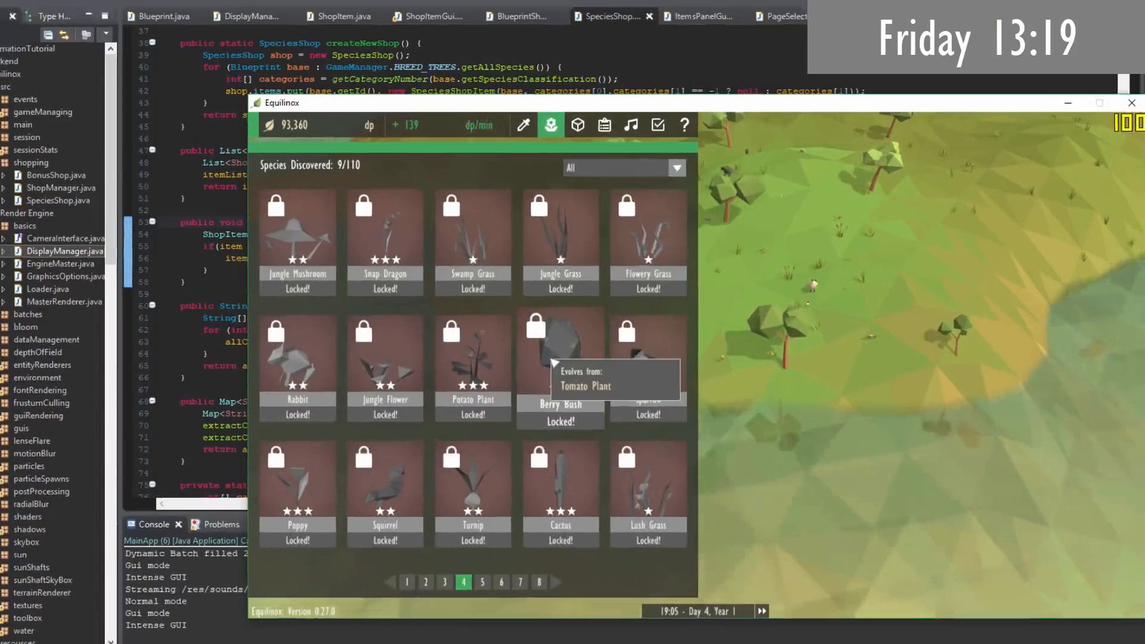